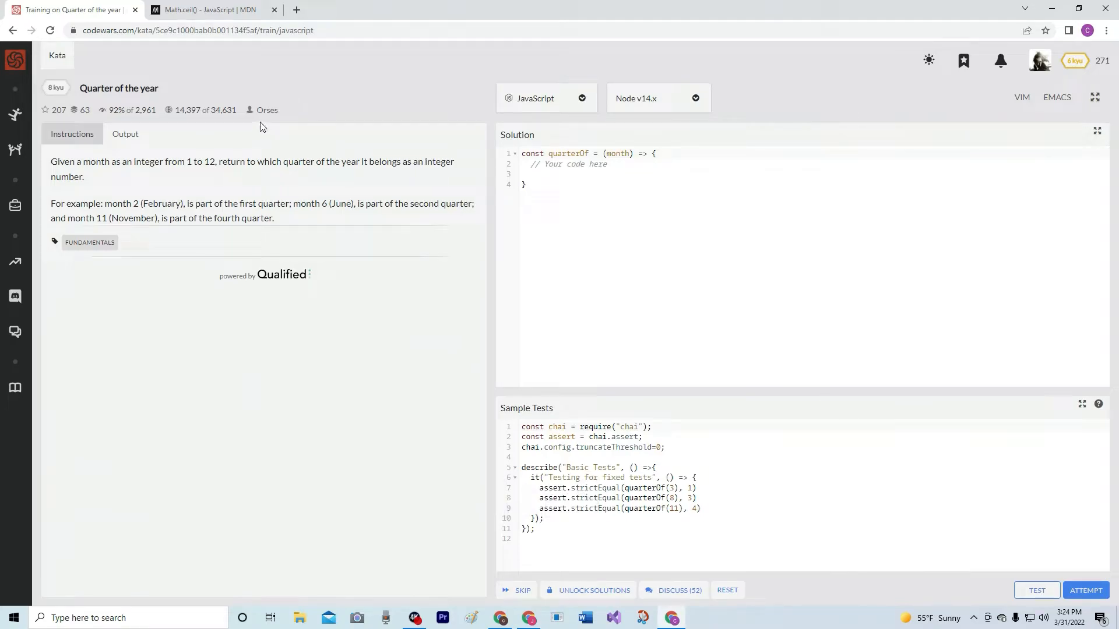
mouse_move(119, 122)
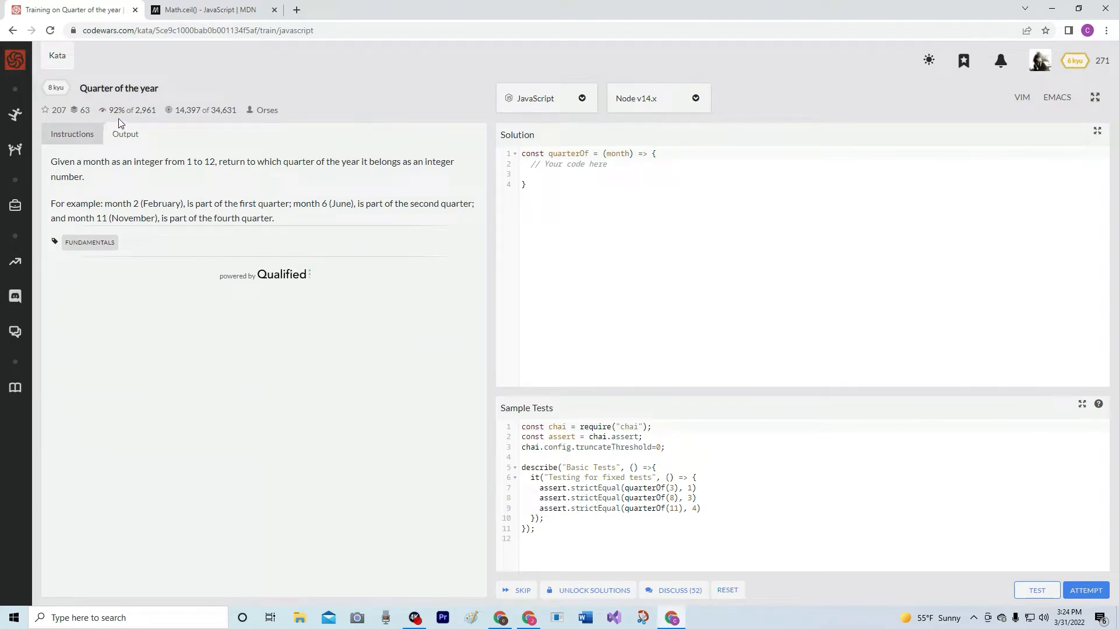
mouse_move(124, 177)
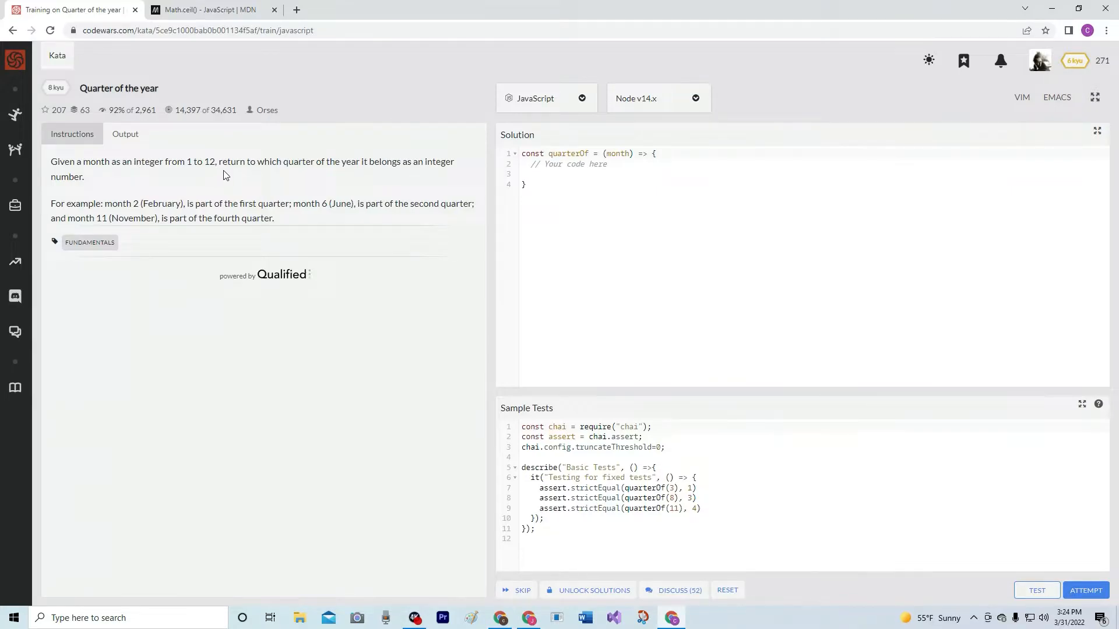
mouse_move(299, 177)
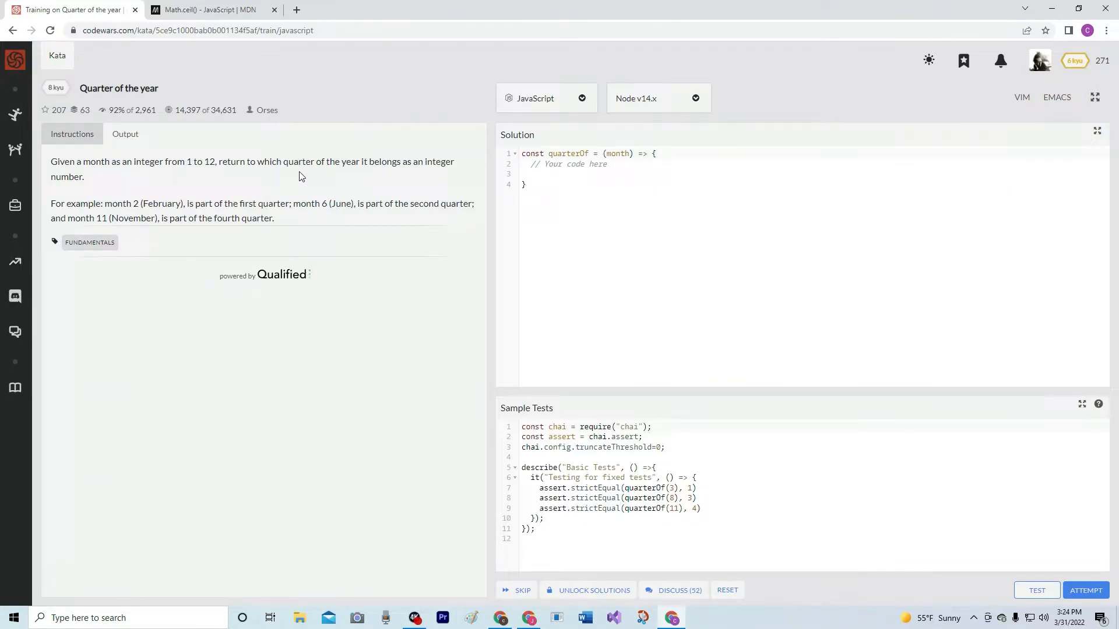
mouse_move(413, 173)
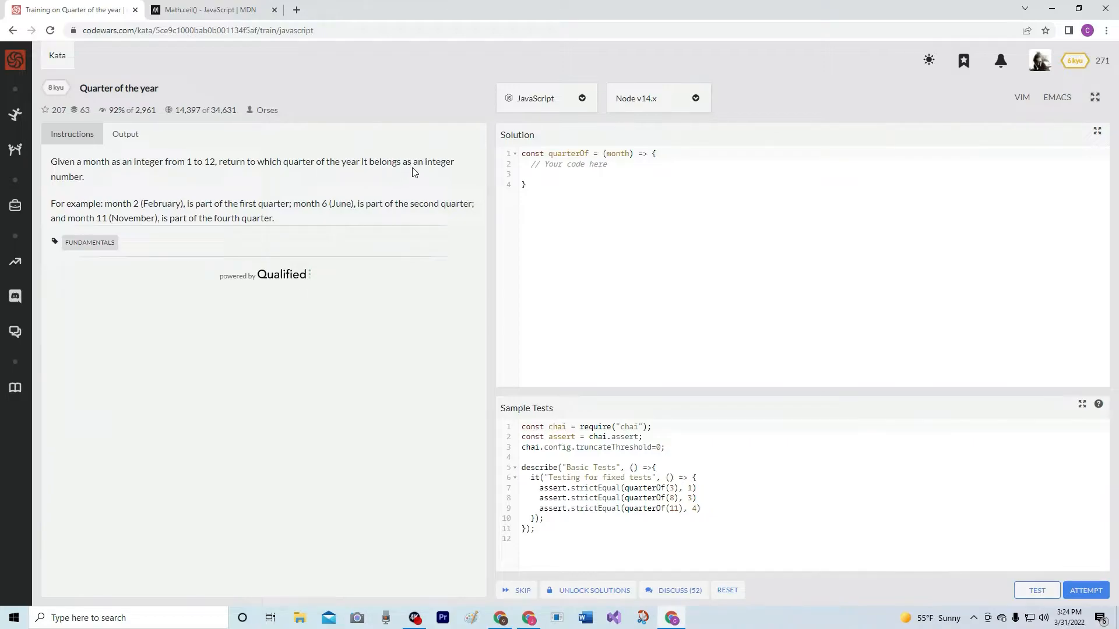
mouse_move(53, 202)
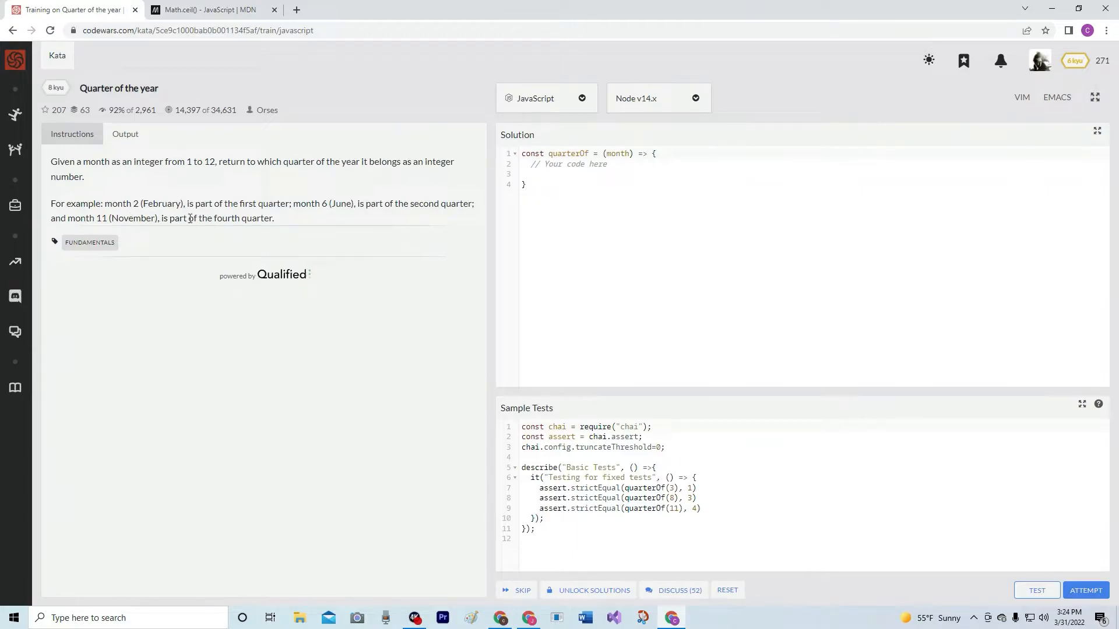
mouse_move(615, 142)
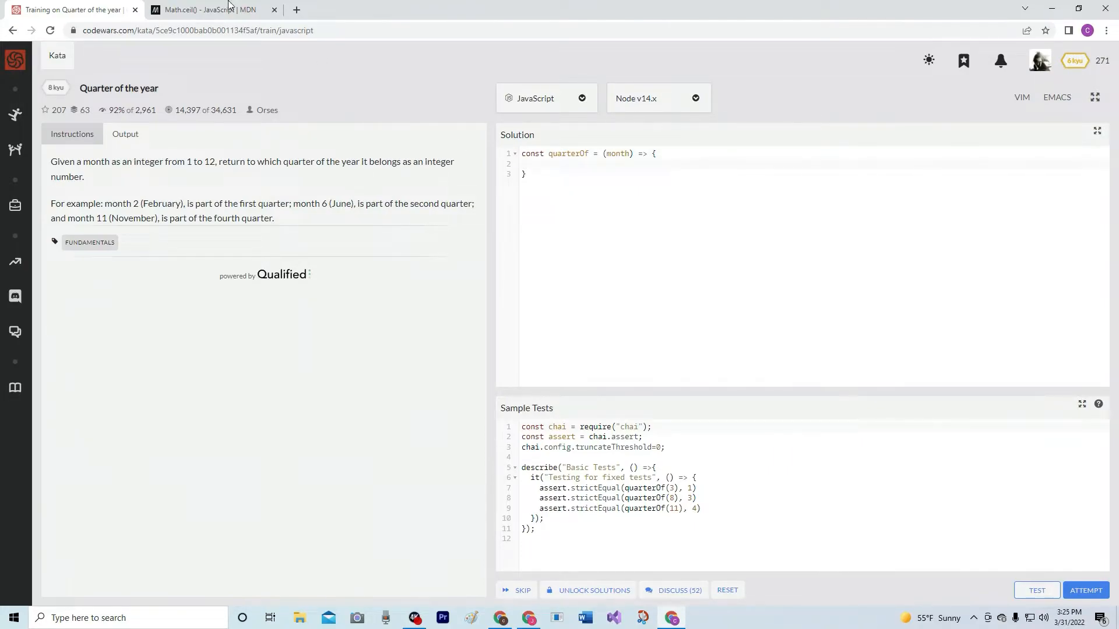
Switch to the MDN Math.ceil() reference to review its rounding-up examples
left_click(207, 9)
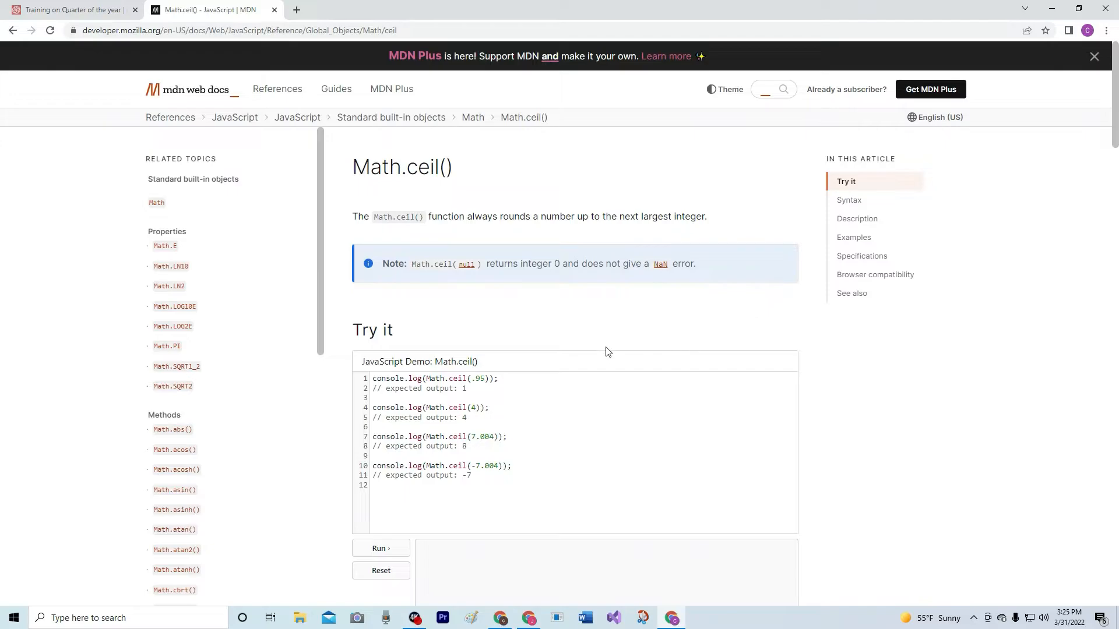
mouse_move(96, 13)
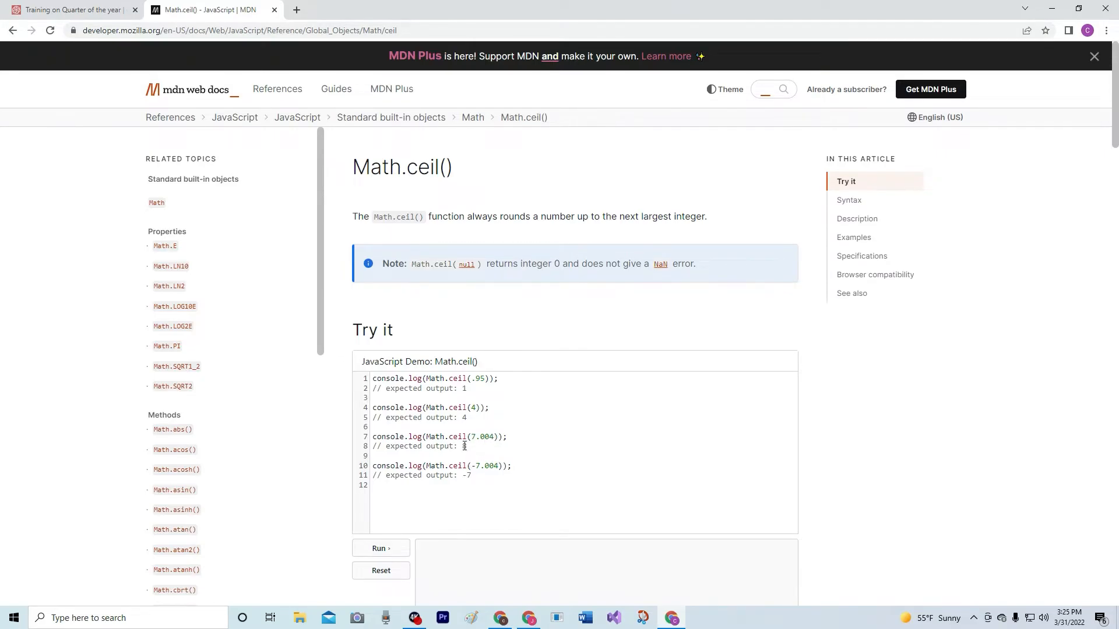
Write 'return Math.ceil(month / 3)' as the body of quarterOf in the kata editor
left_click(72, 9)
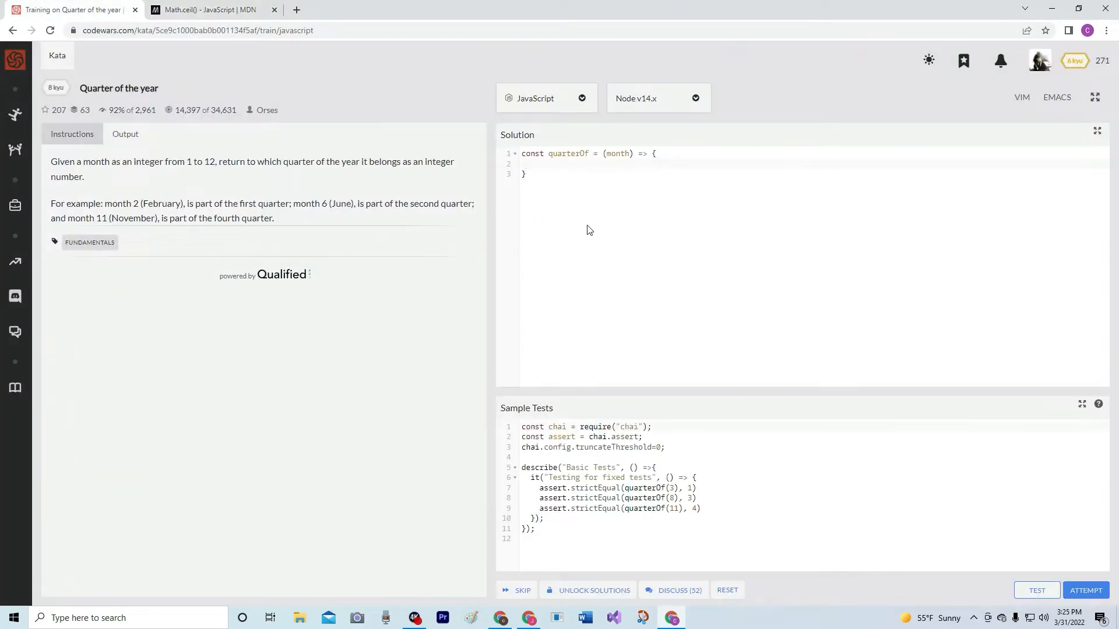
type("return")
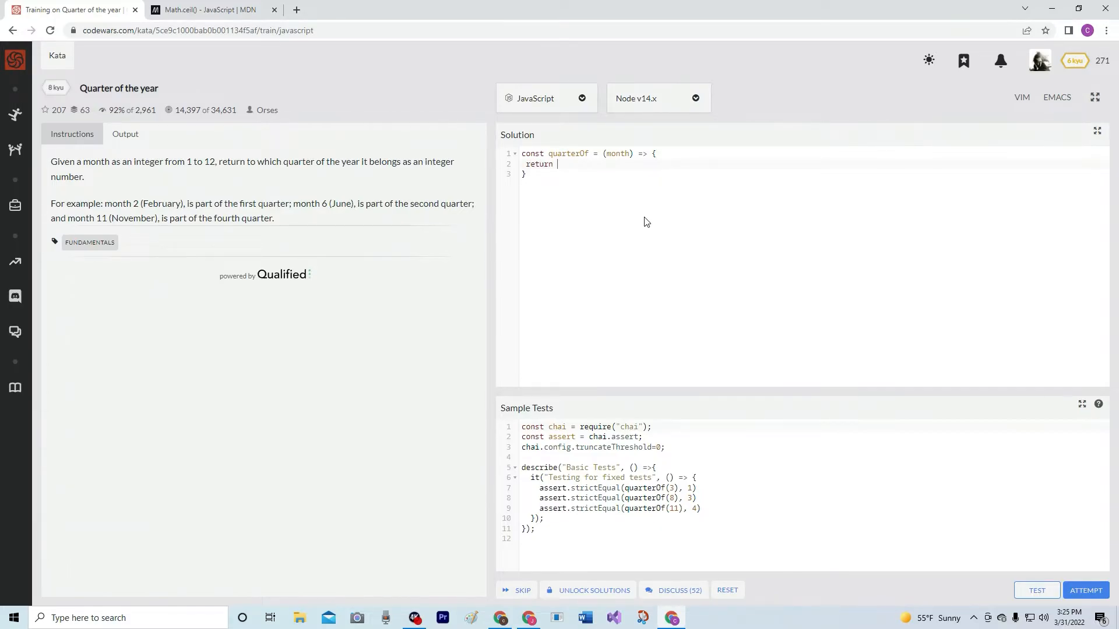
type("Math.")
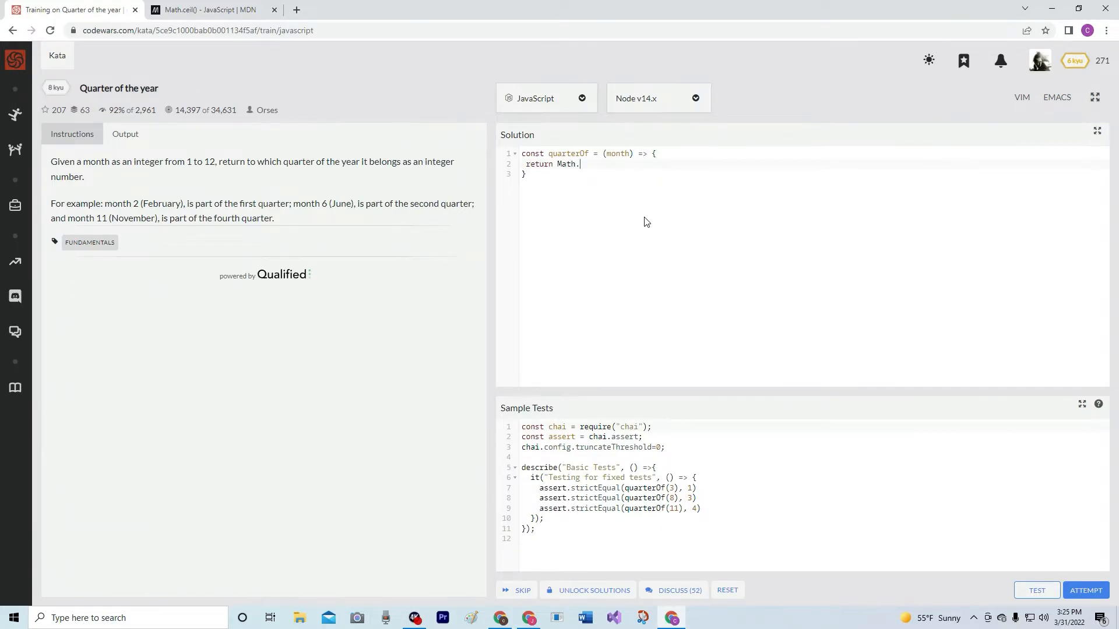
type("ceil")
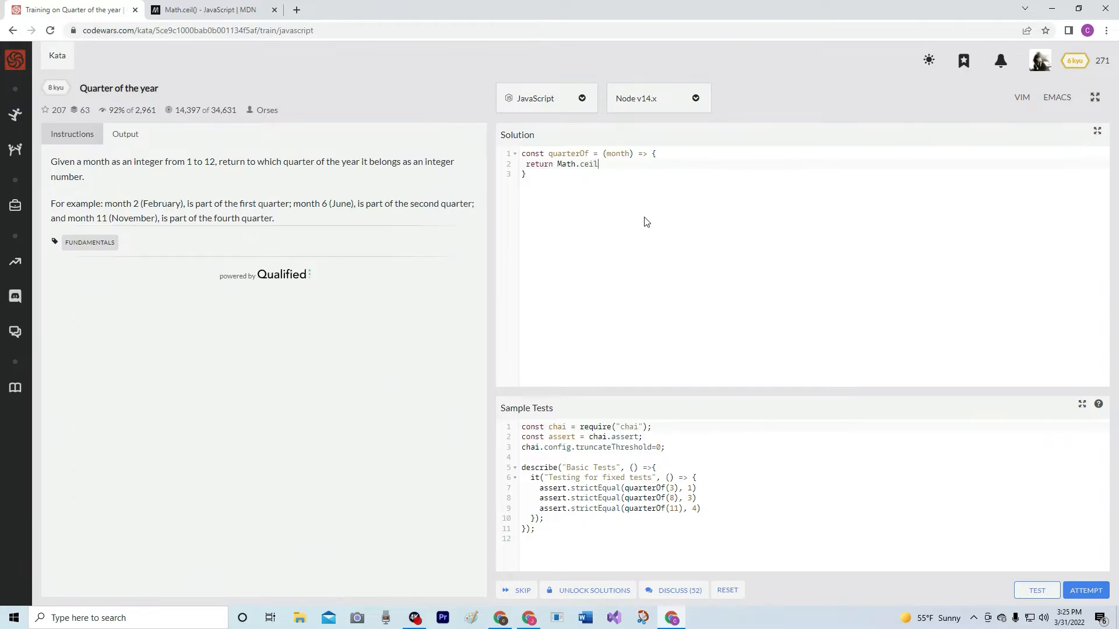
type("()")
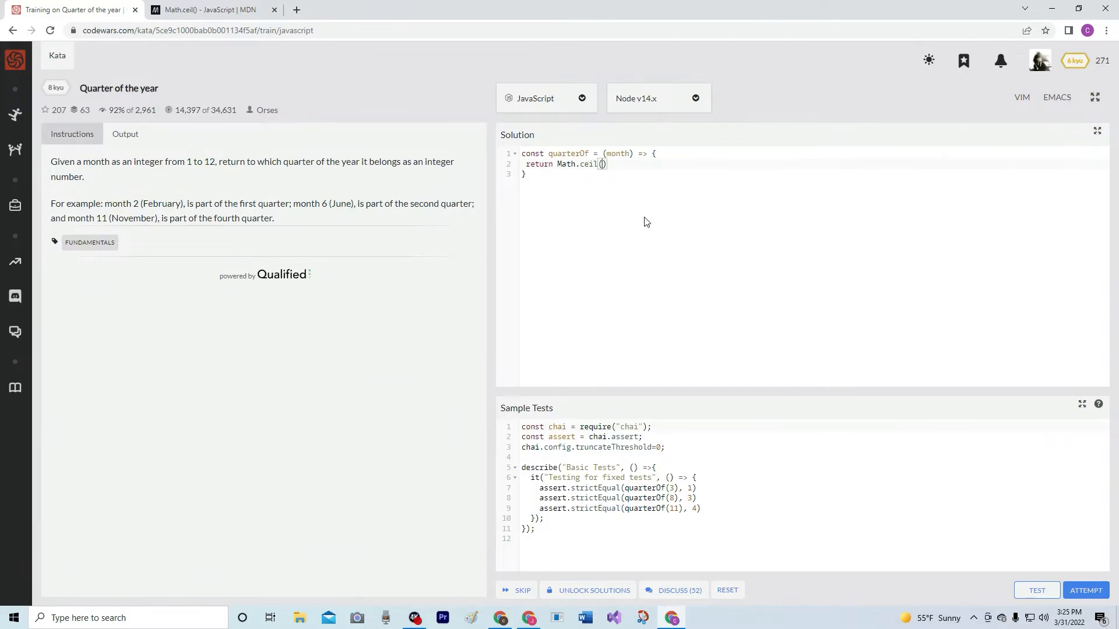
type("month")
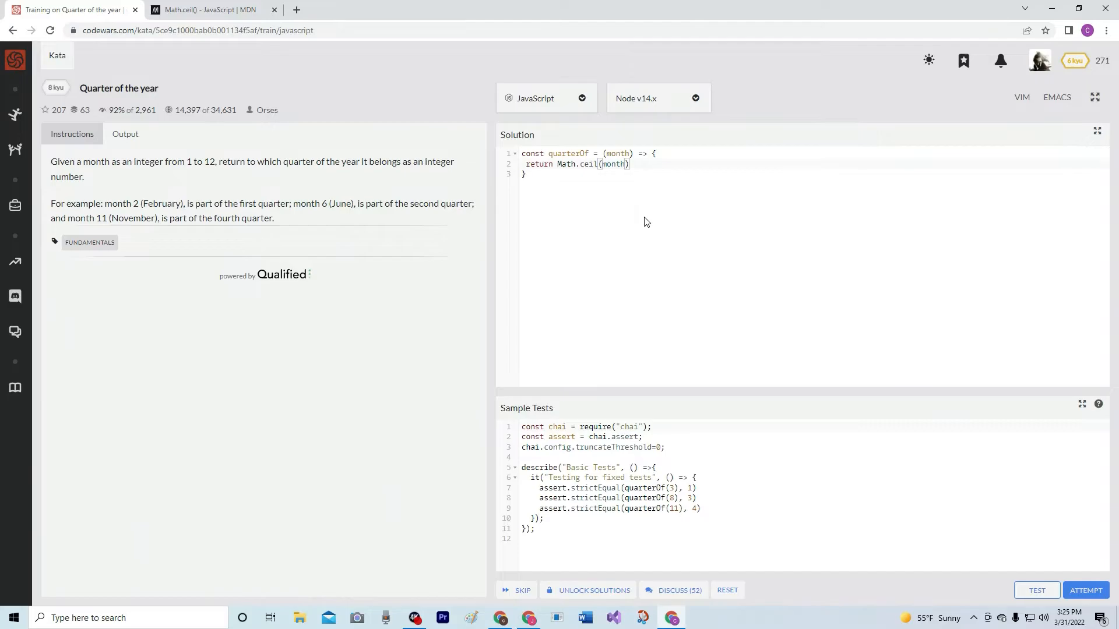
type("/")
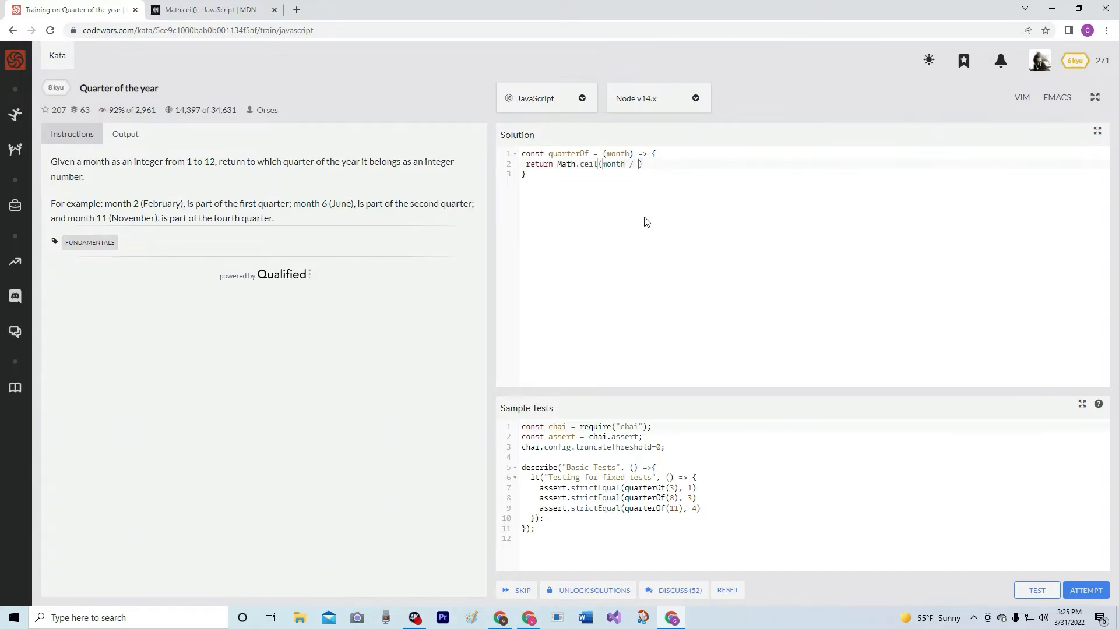
type("3")
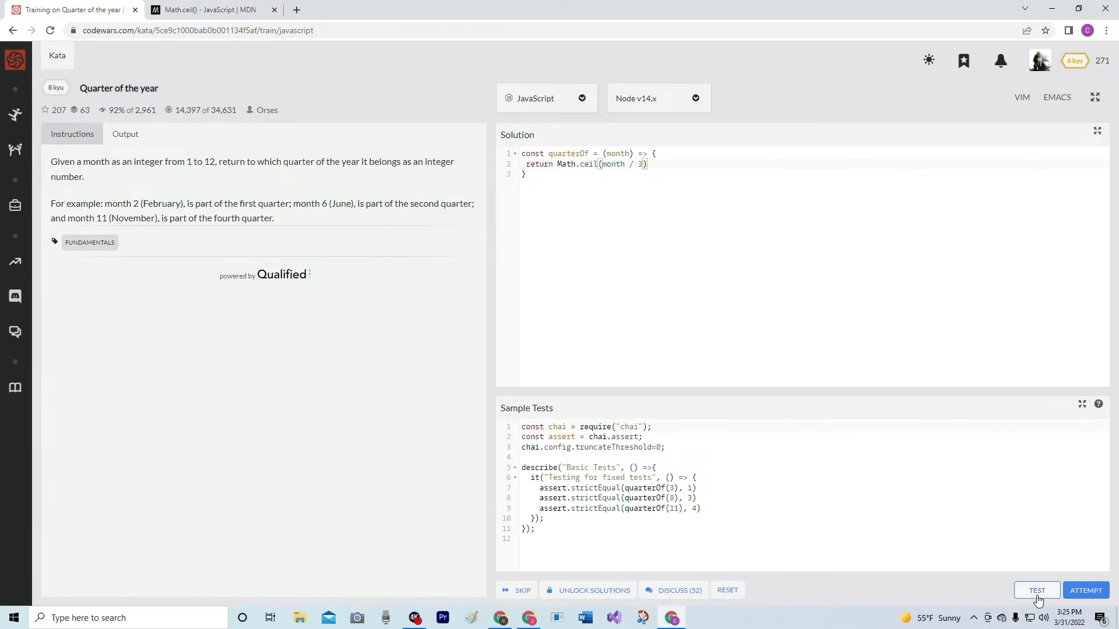
Run the sample tests and full attempt, then submit the passing solution
left_click(1036, 589)
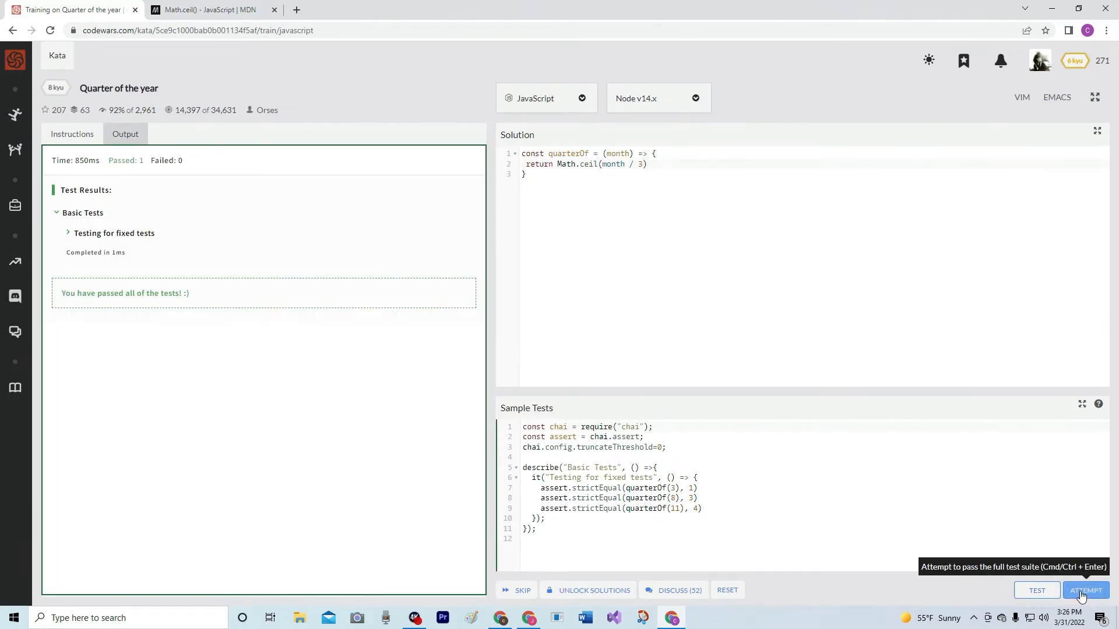
left_click(1085, 590)
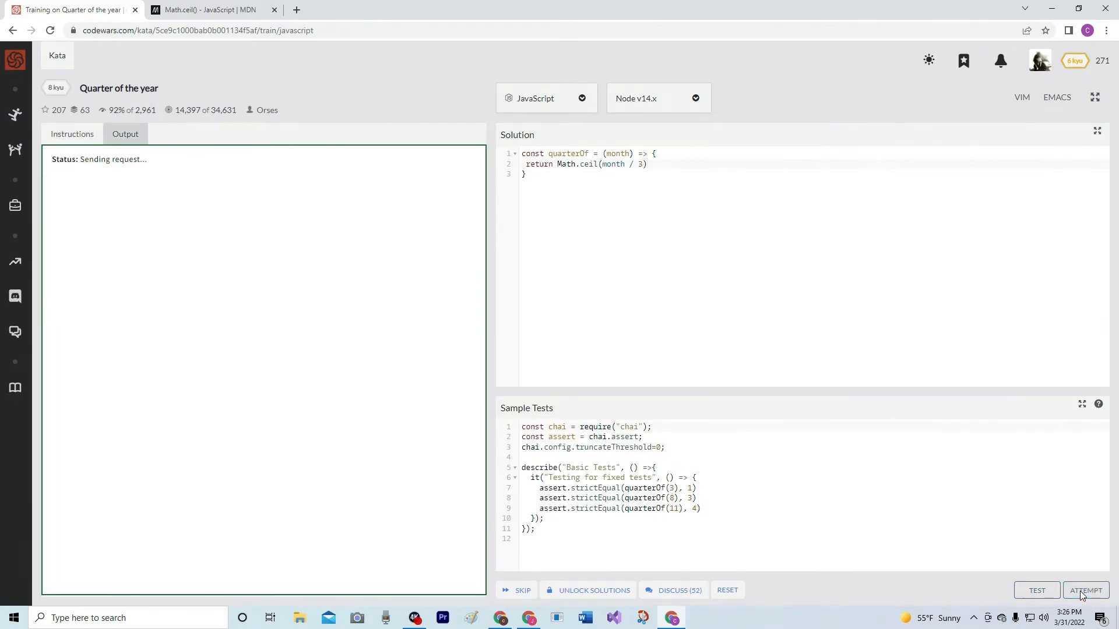
left_click(1085, 590)
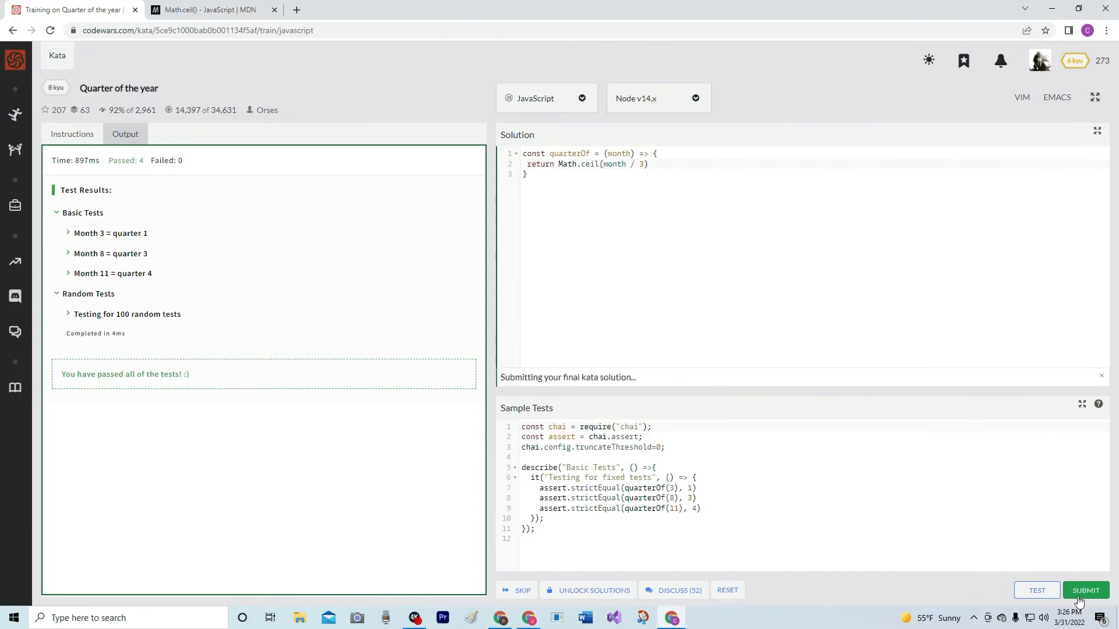
left_click(1084, 590)
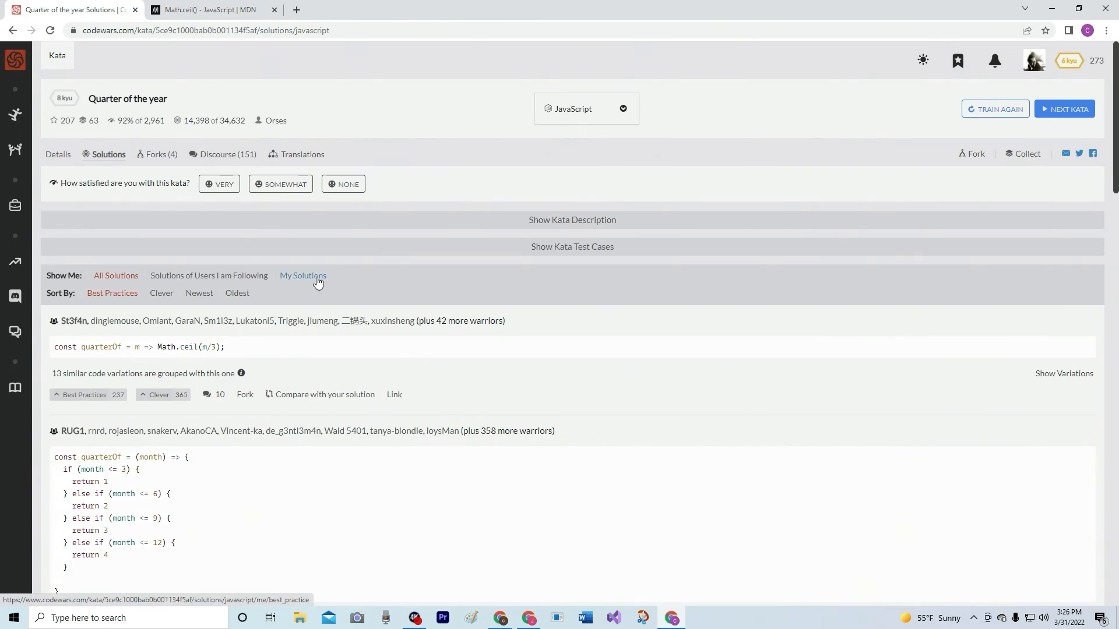
Show my own solution, vote it Best Practices and rate the kata VERY satisfying
left_click(303, 275)
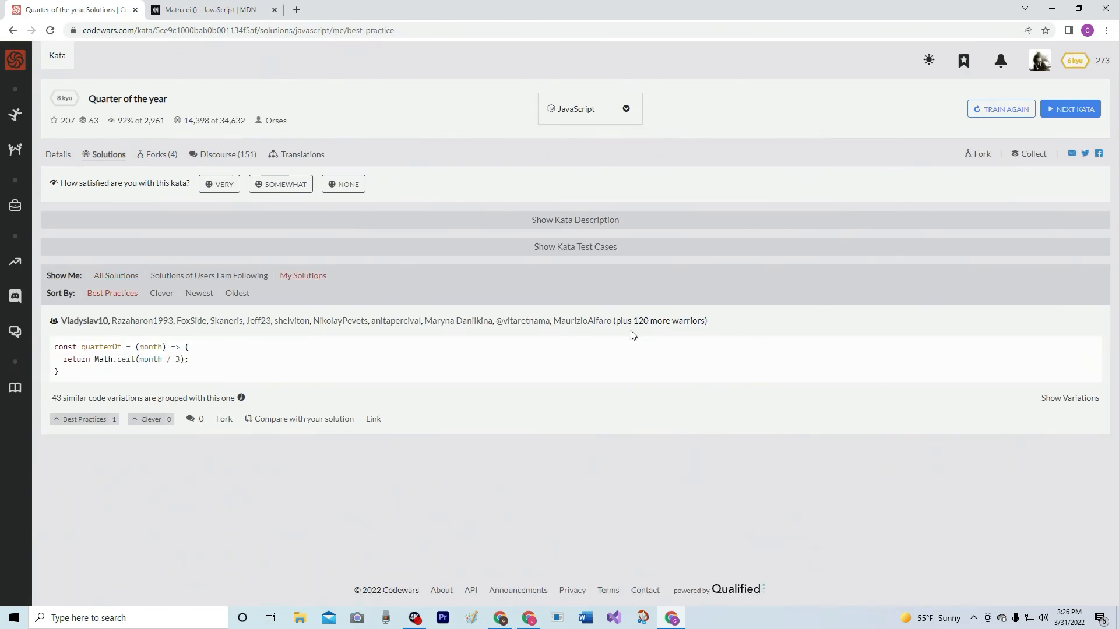
left_click(84, 418)
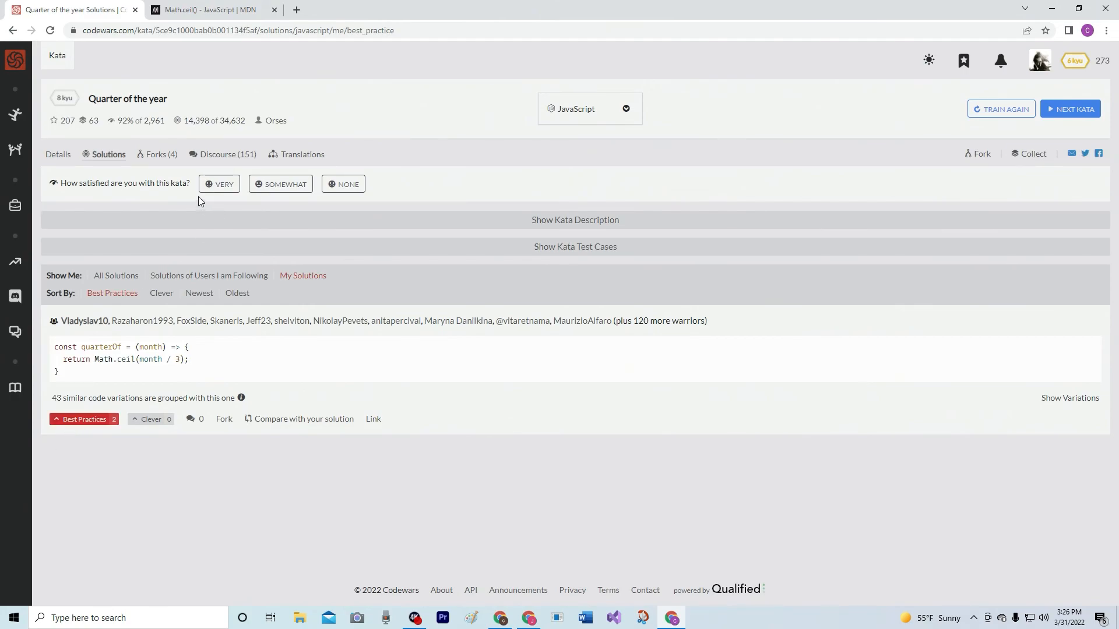
left_click(219, 184)
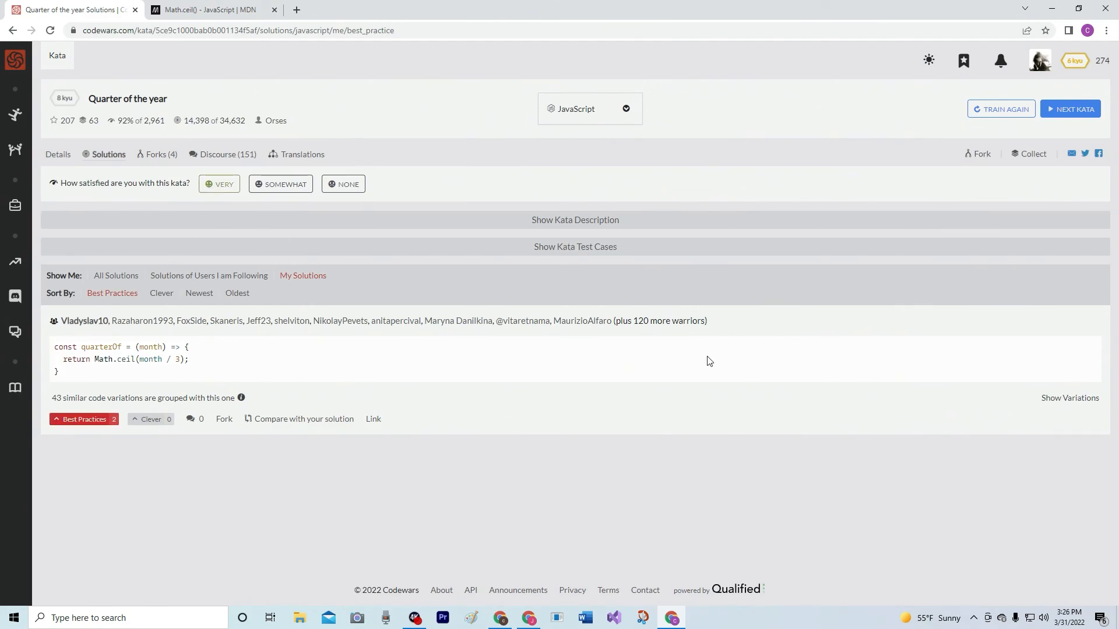